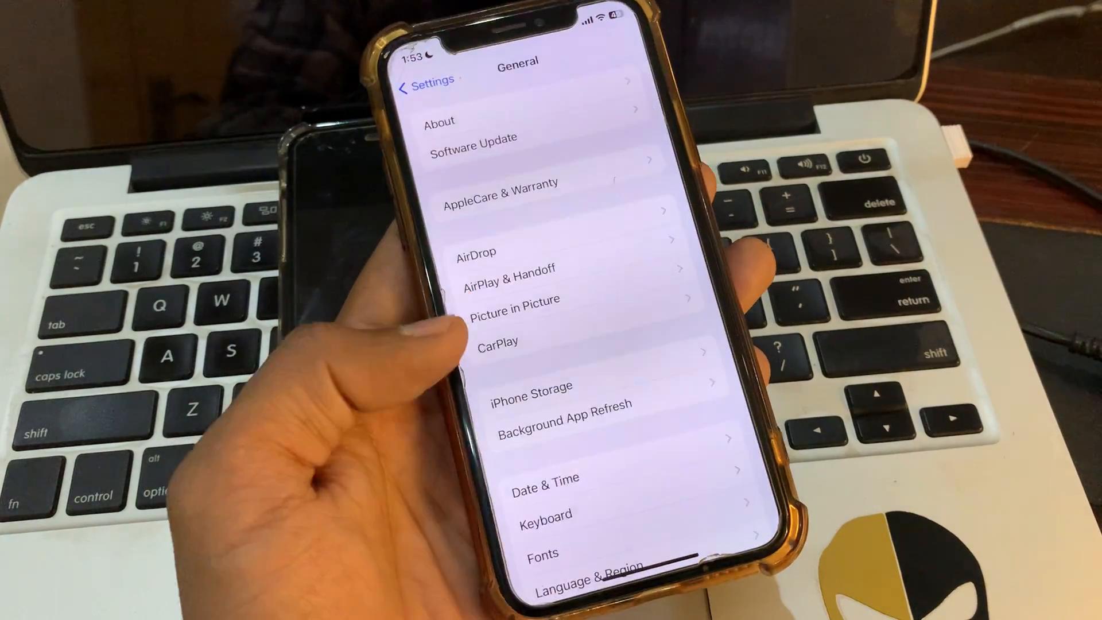
Set Sounds & Haptics > Haptics to Always Play for ringtones and alerts.
left_click(421, 81)
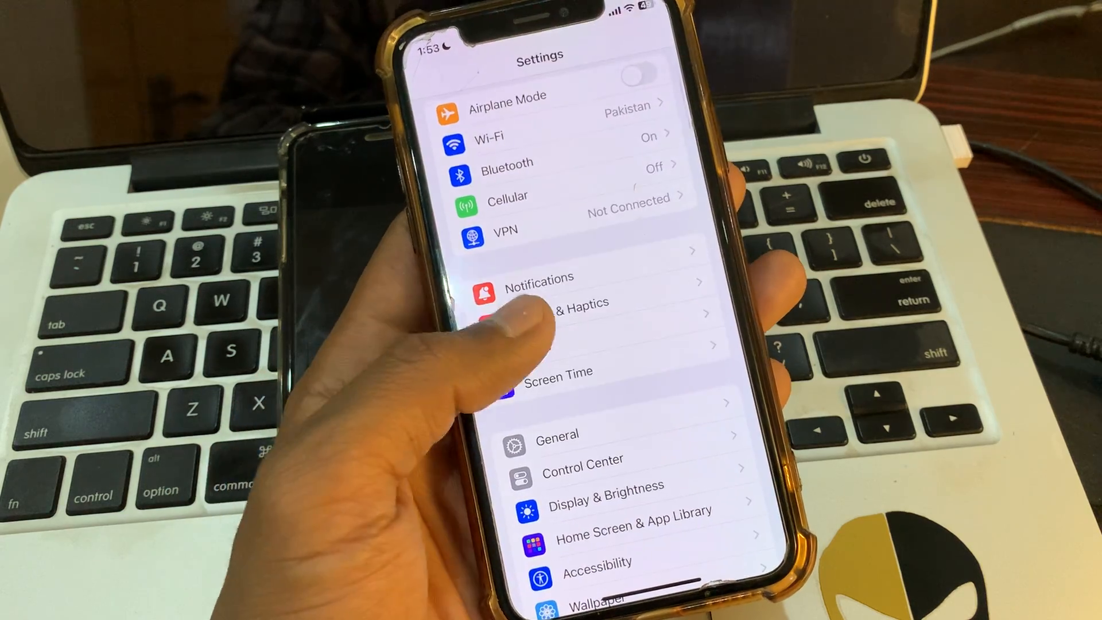
left_click(569, 312)
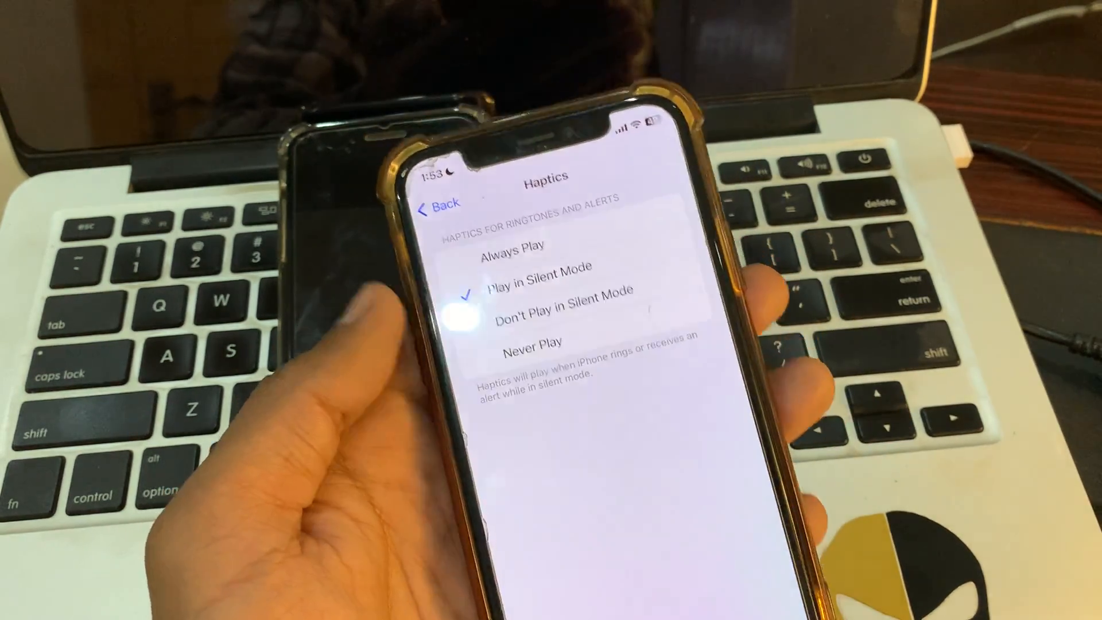
left_click(507, 251)
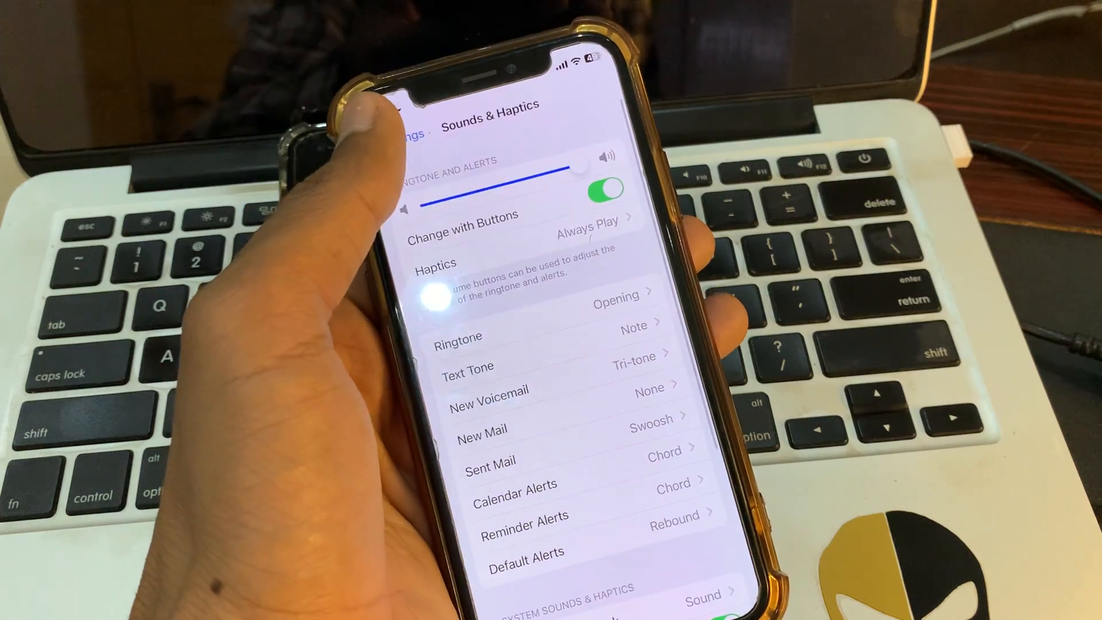
Reach the Phone app's entry in Notifications and go into its settings.
left_click(411, 132)
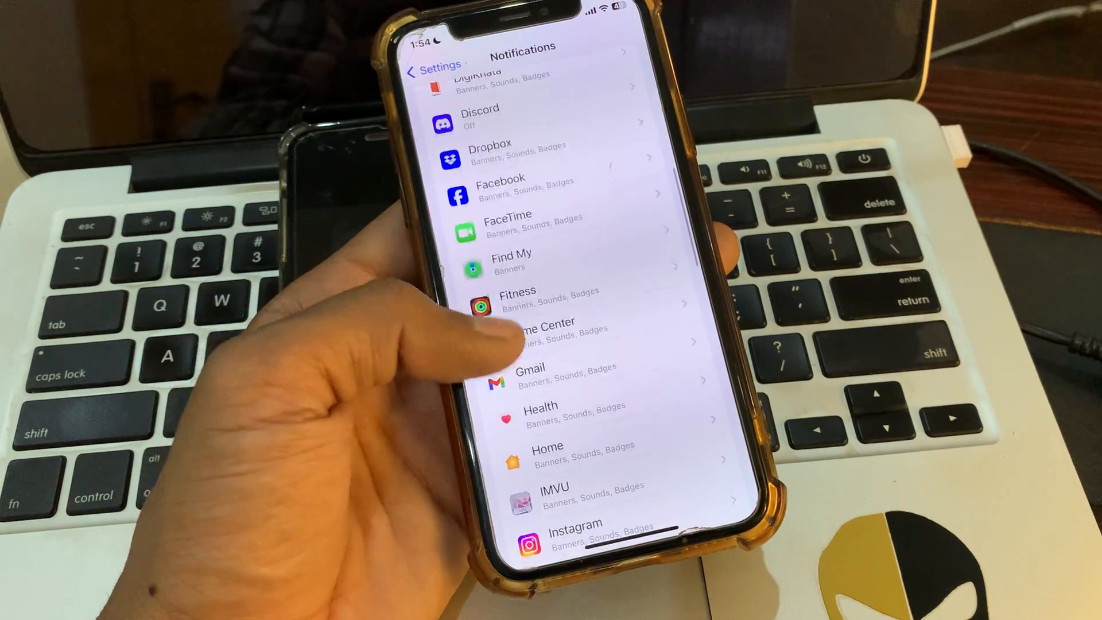
scroll("up", 3)
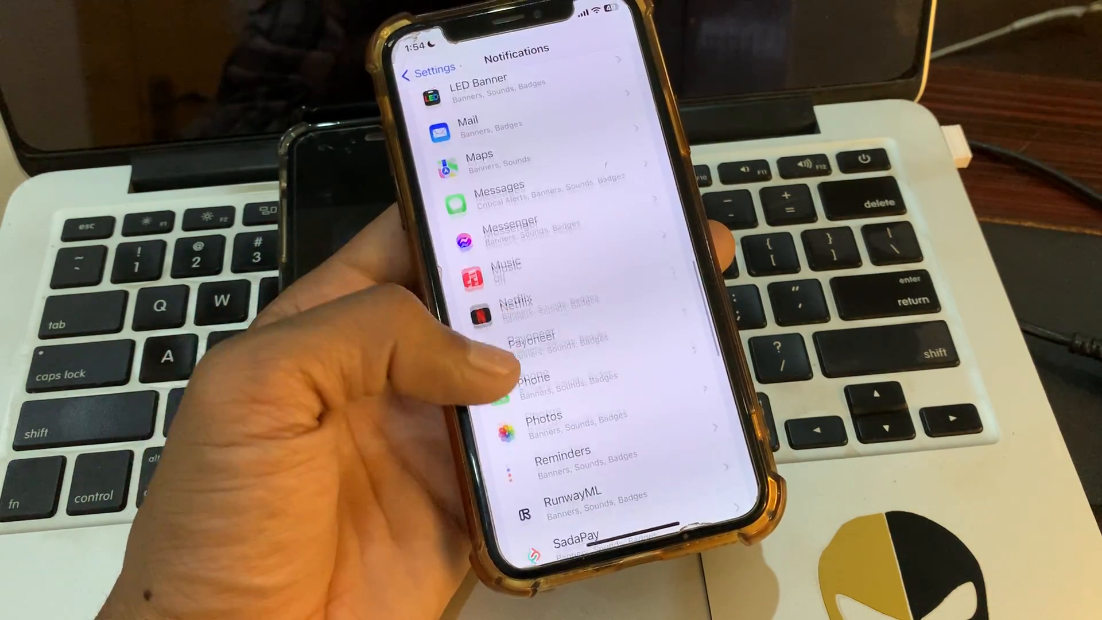
left_click(534, 387)
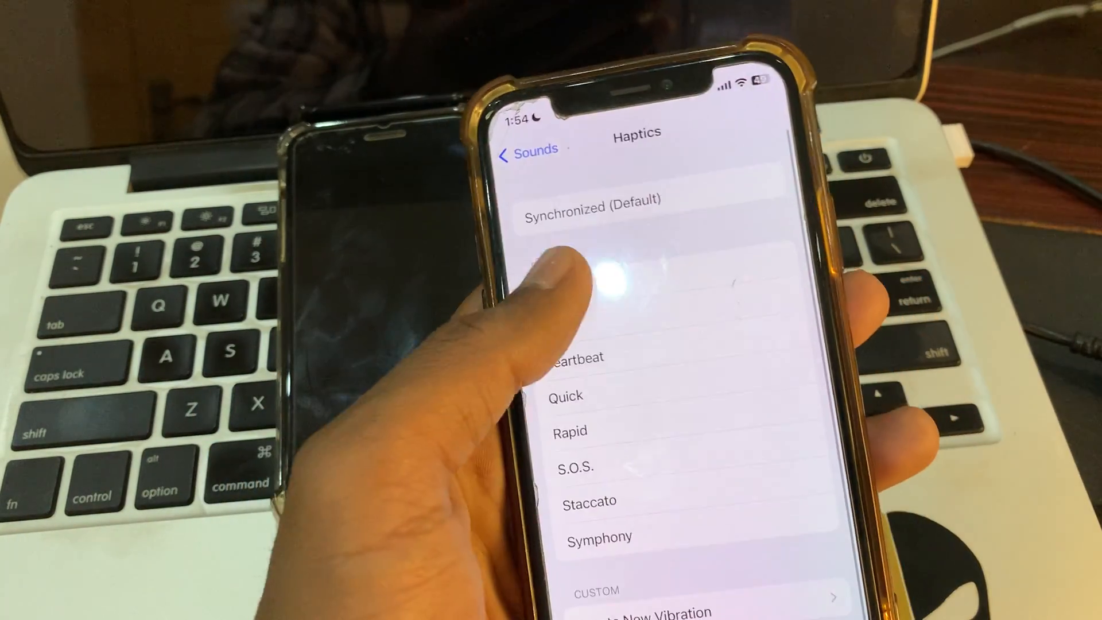
Choose Synchronized (Default) as the Phone notification sound's haptic pattern.
left_click(528, 152)
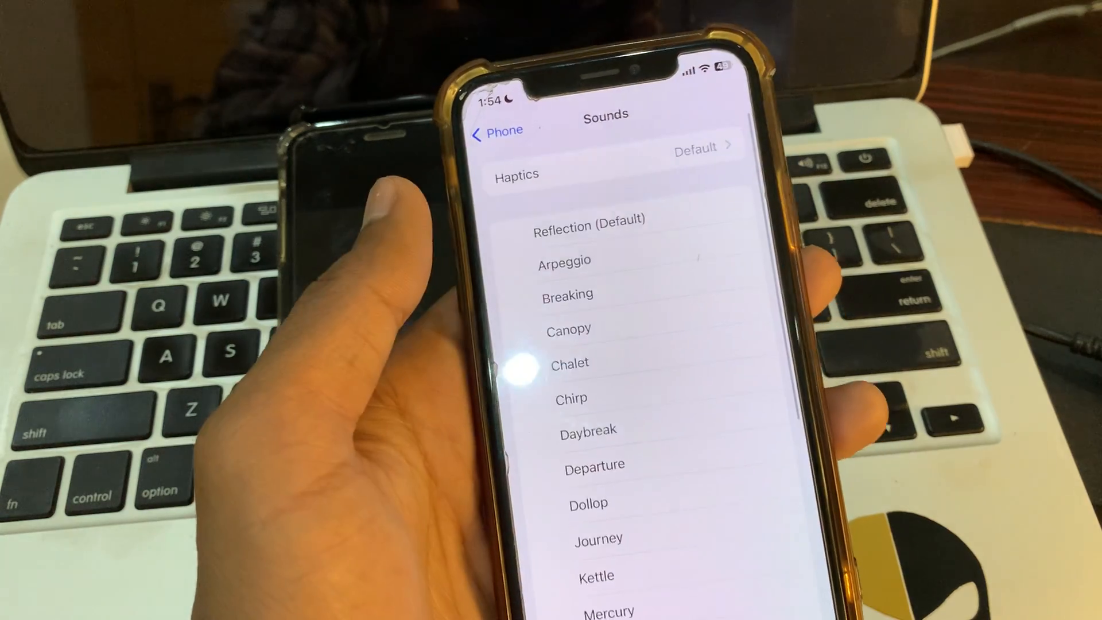